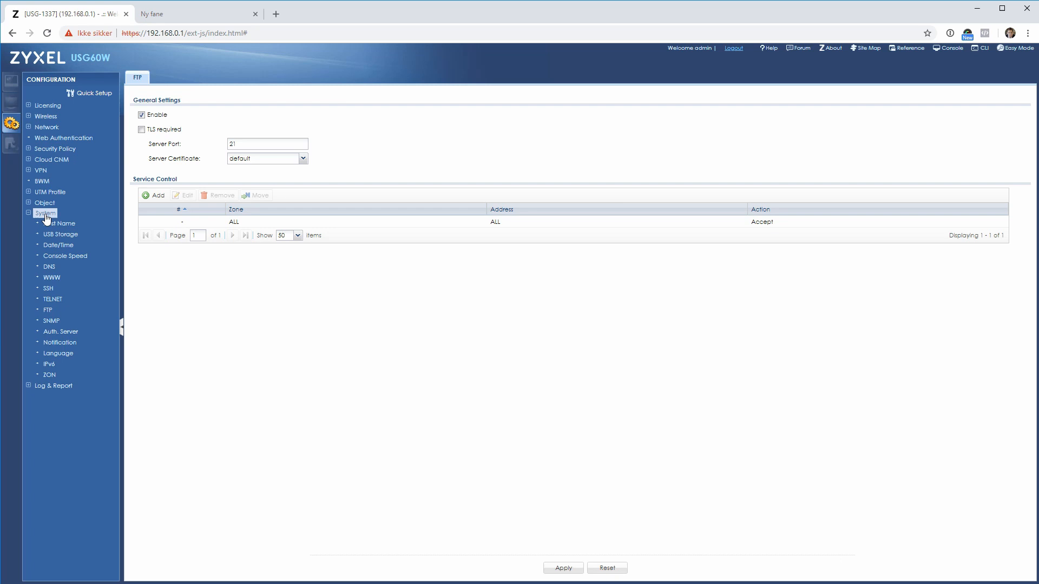
{"action": "mouse_move", "coordinate": [51, 278]}
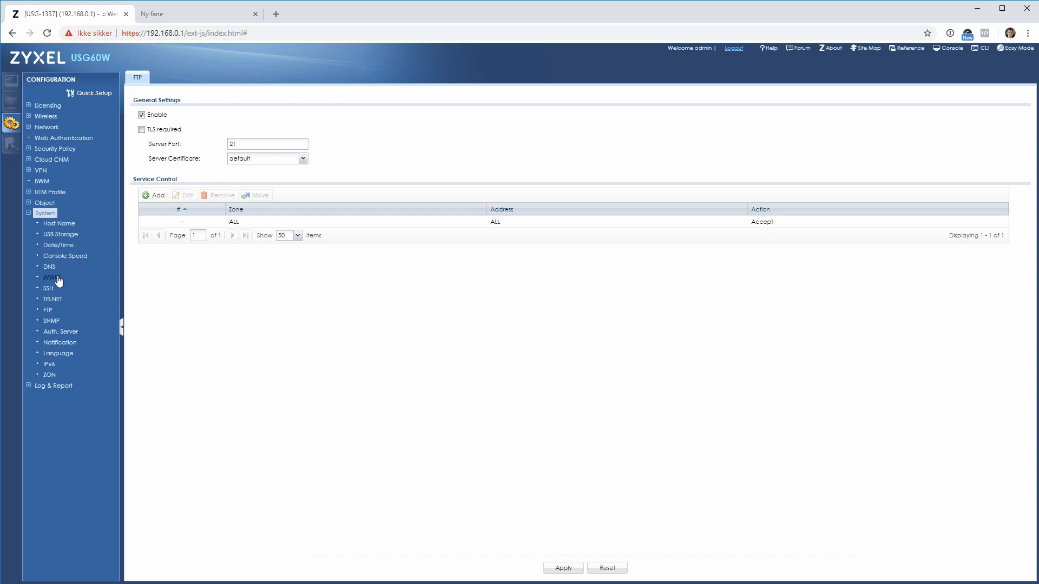
Open System > WWW to show the HTTPS and HTTP service control settings.
{"action": "left_click", "coordinate": [52, 277]}
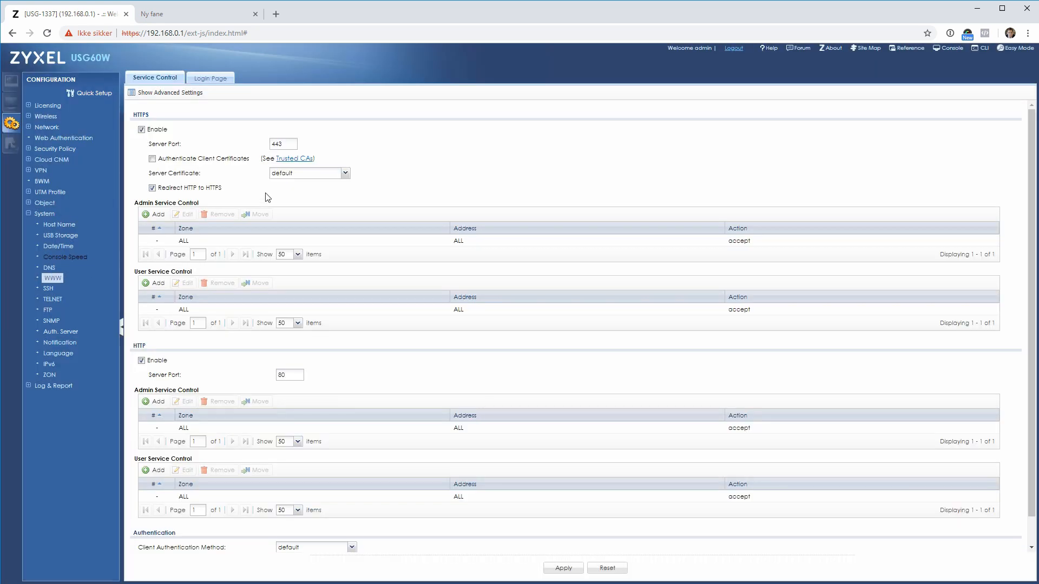
Uncheck Enable in the HTTP section to disable plain HTTP access.
{"action": "left_click", "coordinate": [142, 359]}
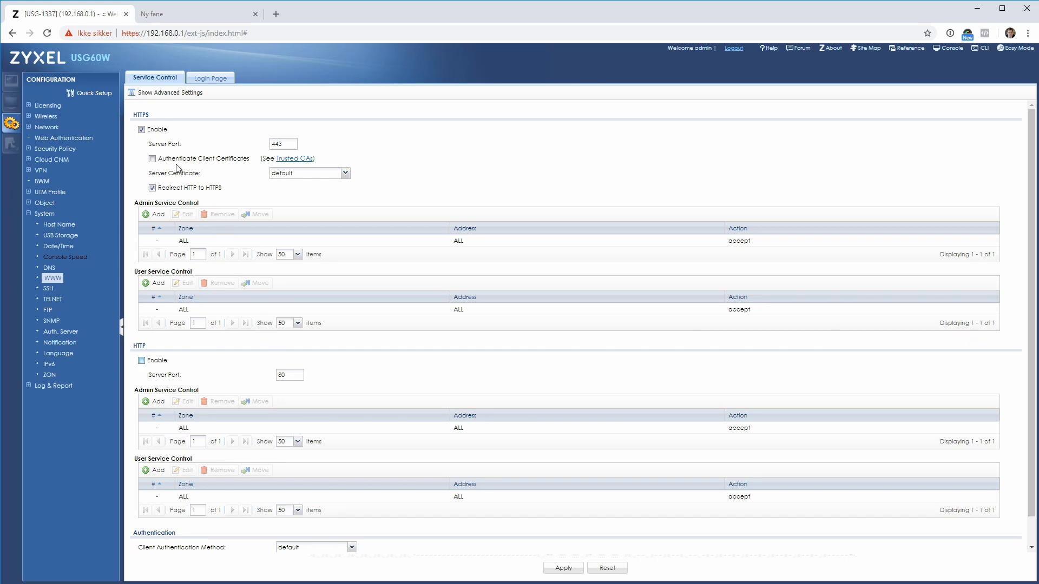
{"action": "mouse_move", "coordinate": [206, 192]}
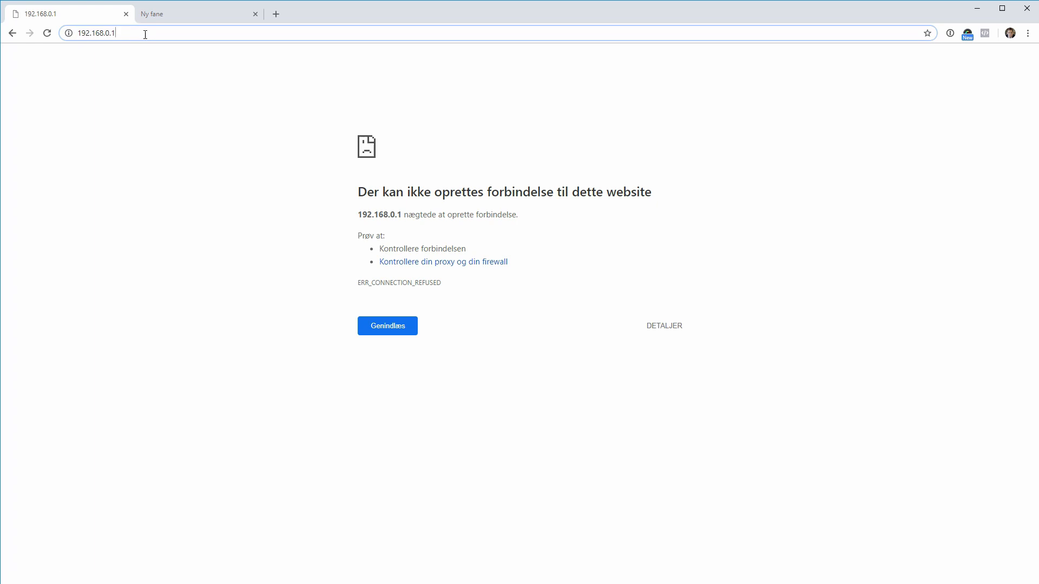
Append the port ':3442' to the refused 192.168.0.1 address.
{"action": "type", "text": ":3442"}
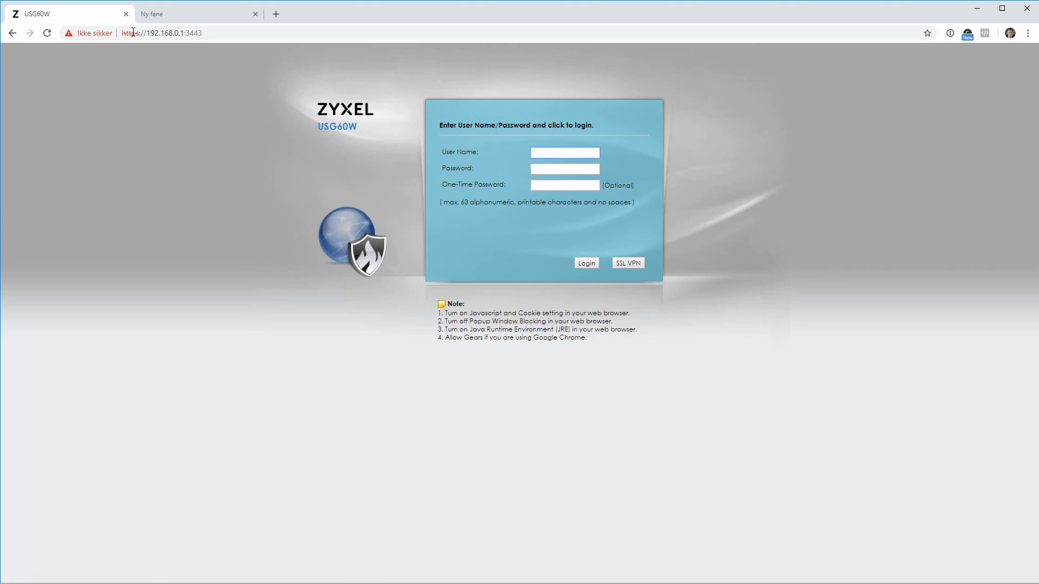
{"action": "mouse_move", "coordinate": [507, 259]}
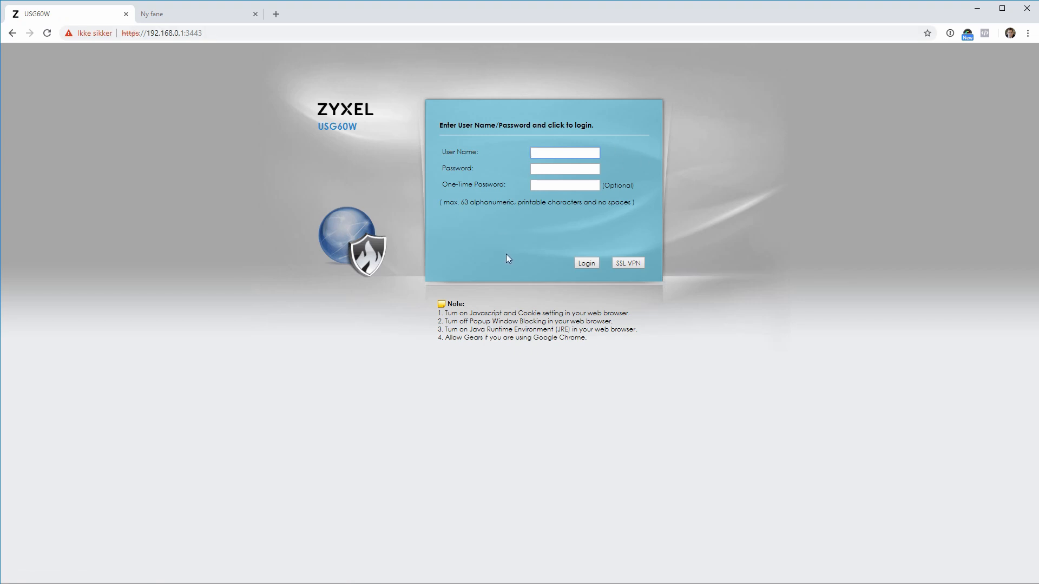
{"action": "left_click", "coordinate": [564, 153]}
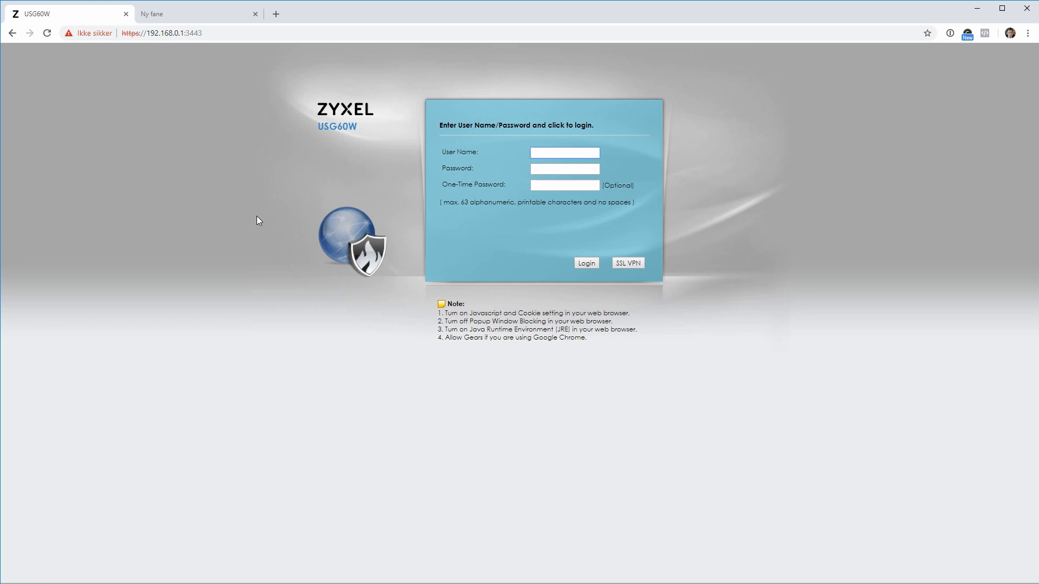
{"action": "left_click", "coordinate": [564, 152]}
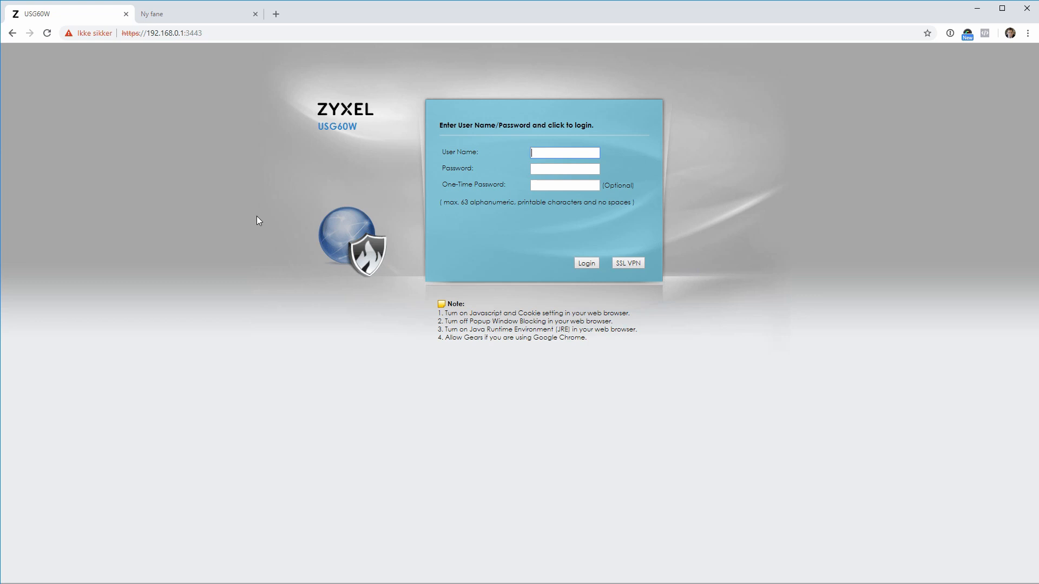